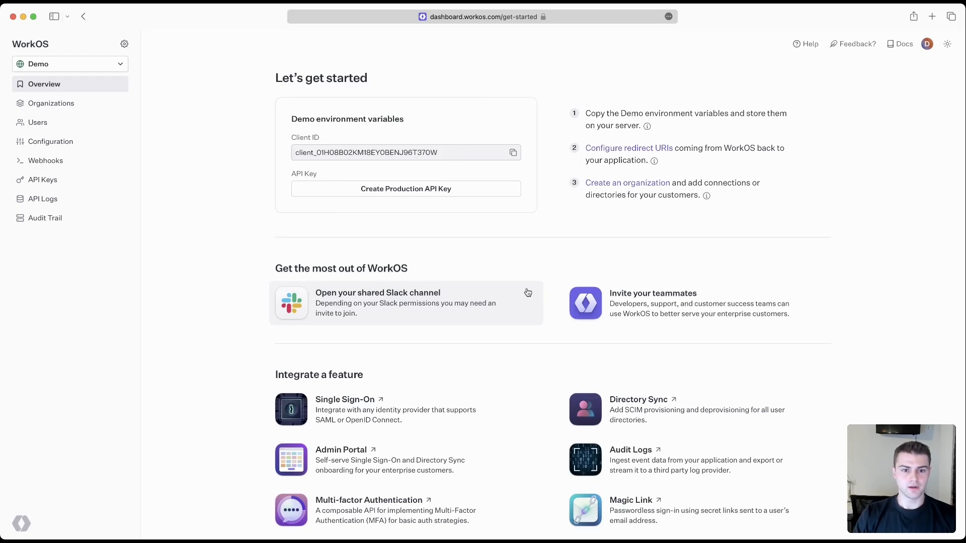
{"action": "mouse_move", "coordinate": [538, 249]}
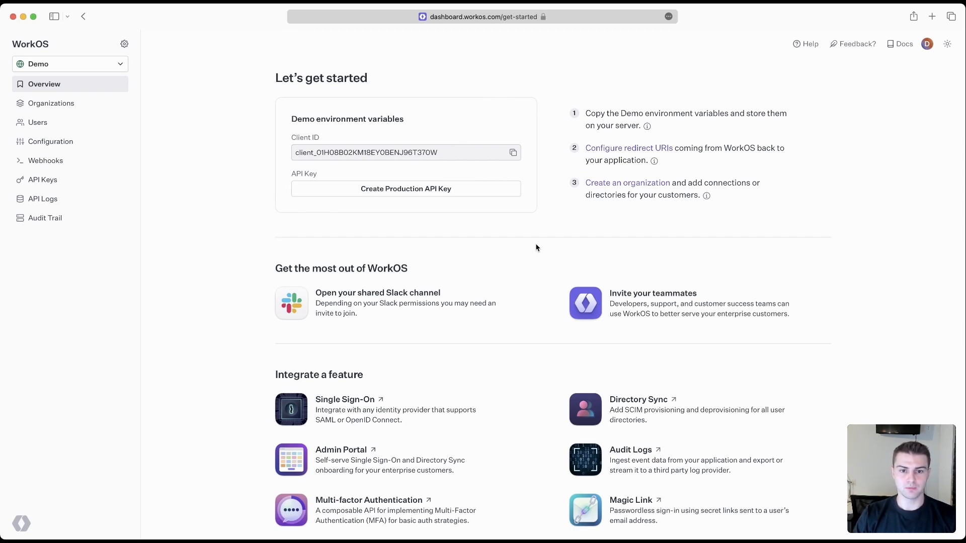
{"action": "mouse_move", "coordinate": [88, 125]}
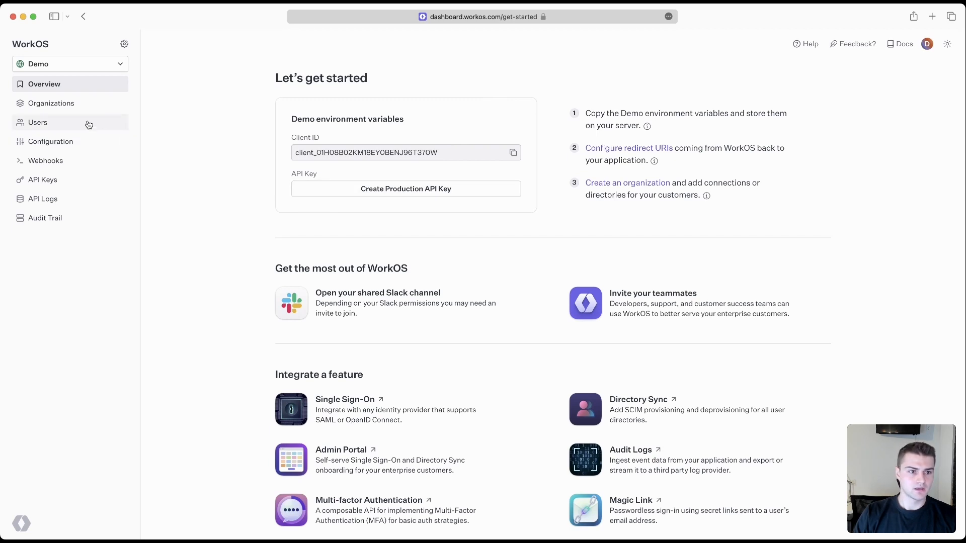
- Open the Organizations list to reach the Demo organization
{"action": "left_click", "coordinate": [50, 103]}
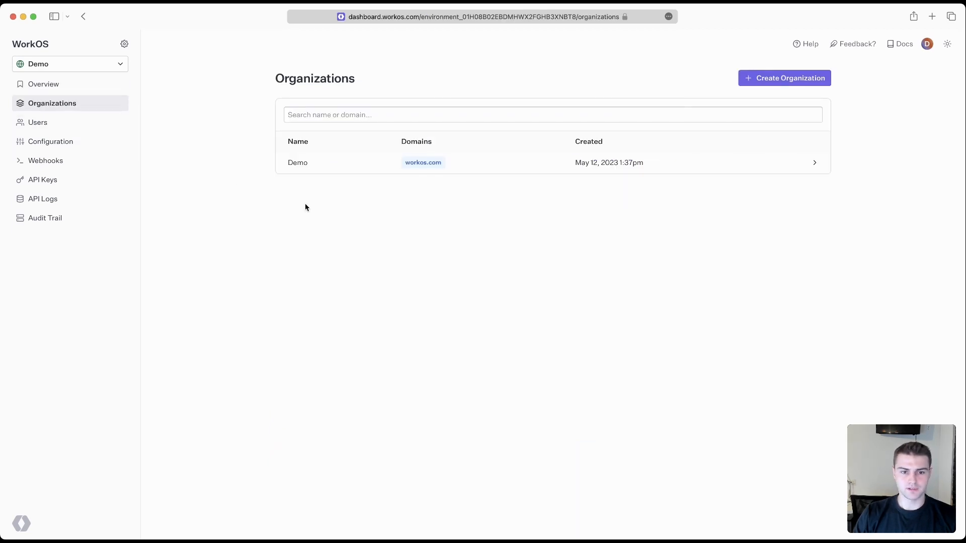
{"action": "mouse_move", "coordinate": [481, 167]}
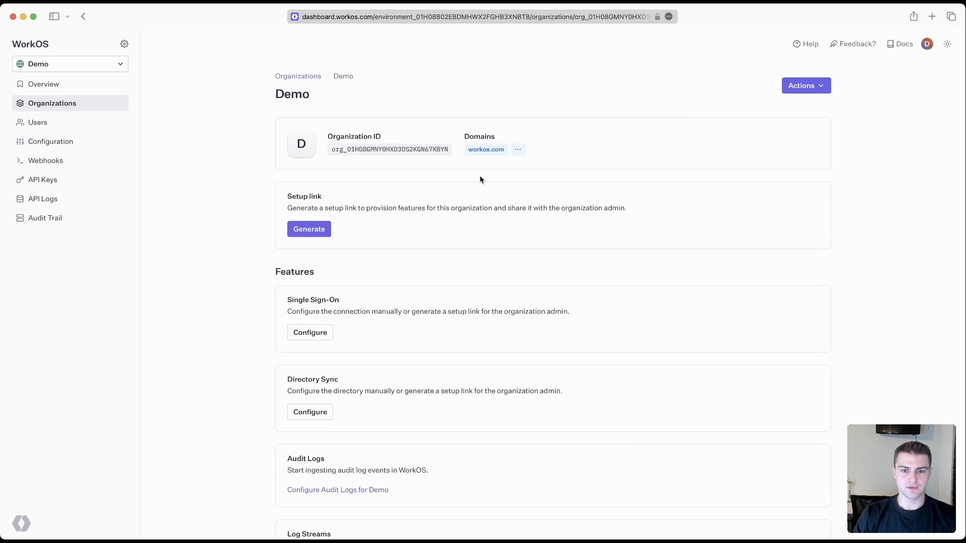
{"action": "mouse_move", "coordinate": [422, 169]}
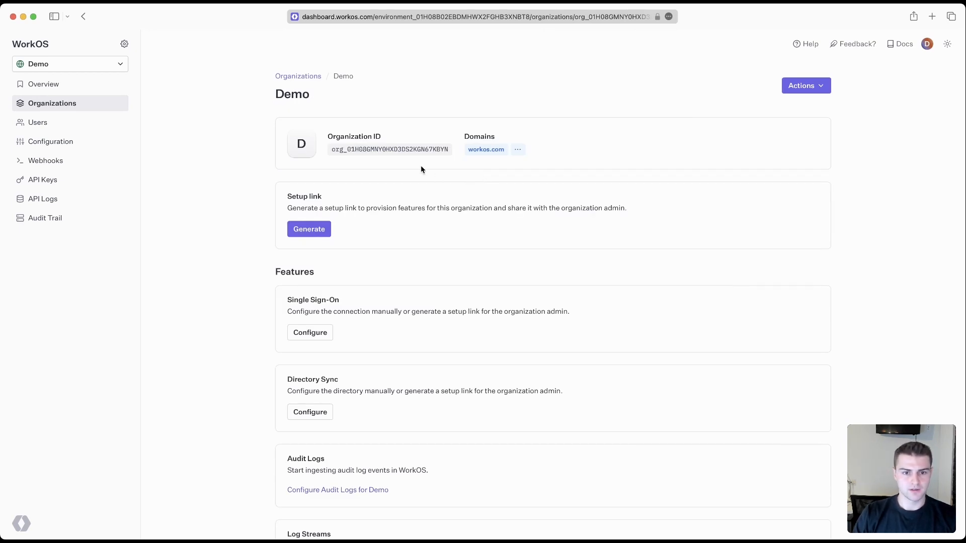
{"action": "mouse_move", "coordinate": [386, 162]}
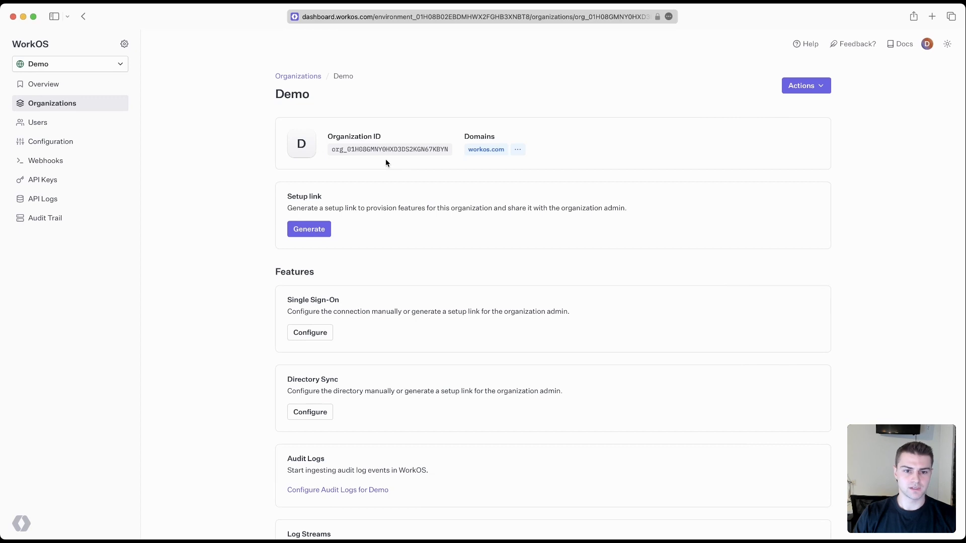
{"action": "mouse_move", "coordinate": [536, 160]}
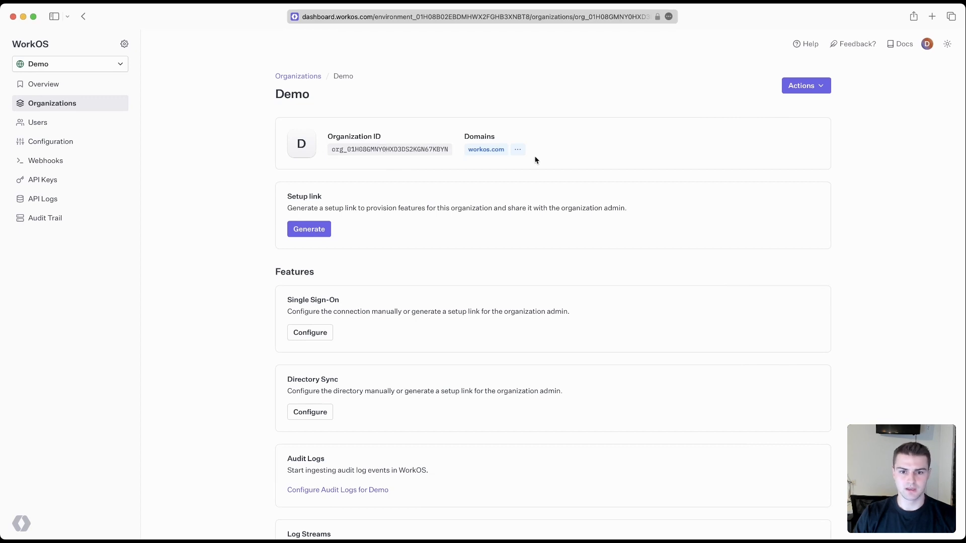
- Add dane.to as the Demo organization's domain and delete workos.com
{"action": "left_click", "coordinate": [518, 150]}
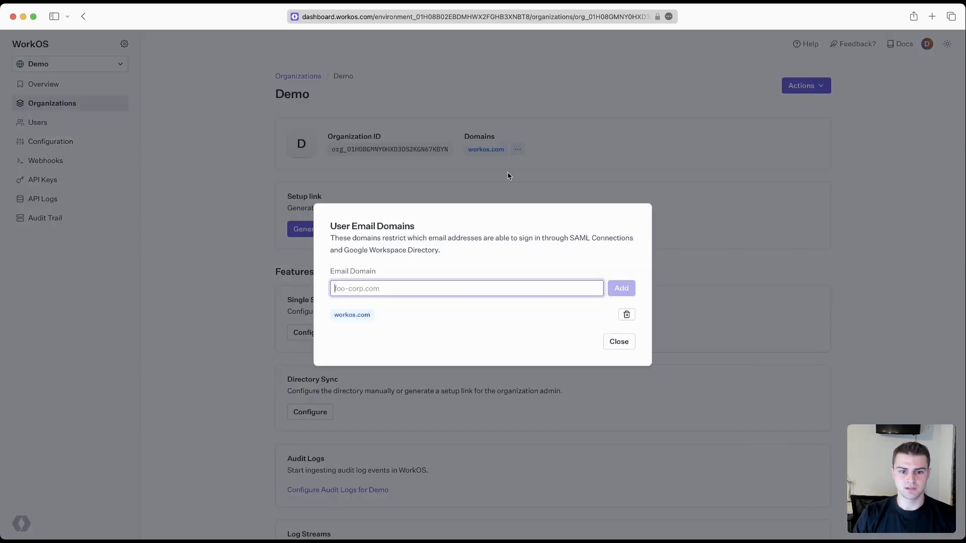
{"action": "type", "text": "dane."}
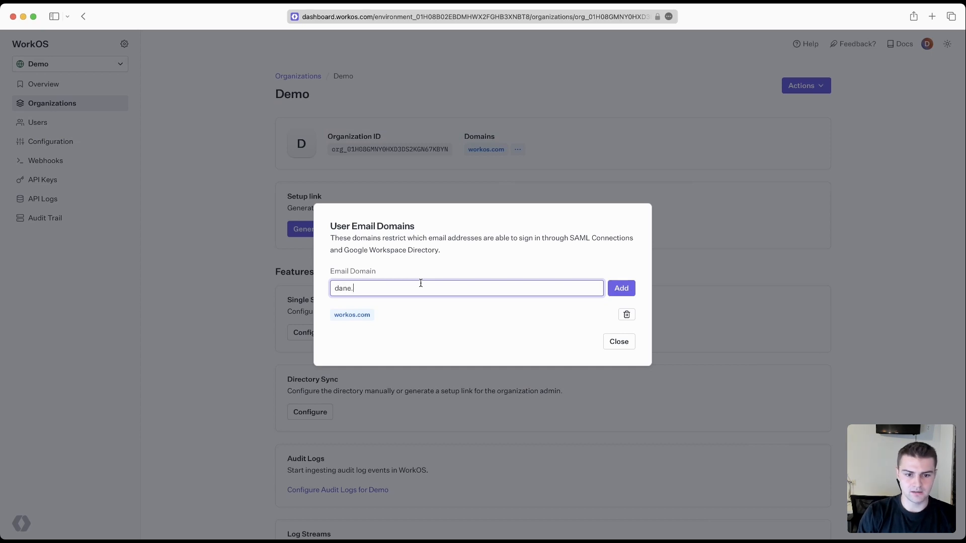
{"action": "type", "text": "to"}
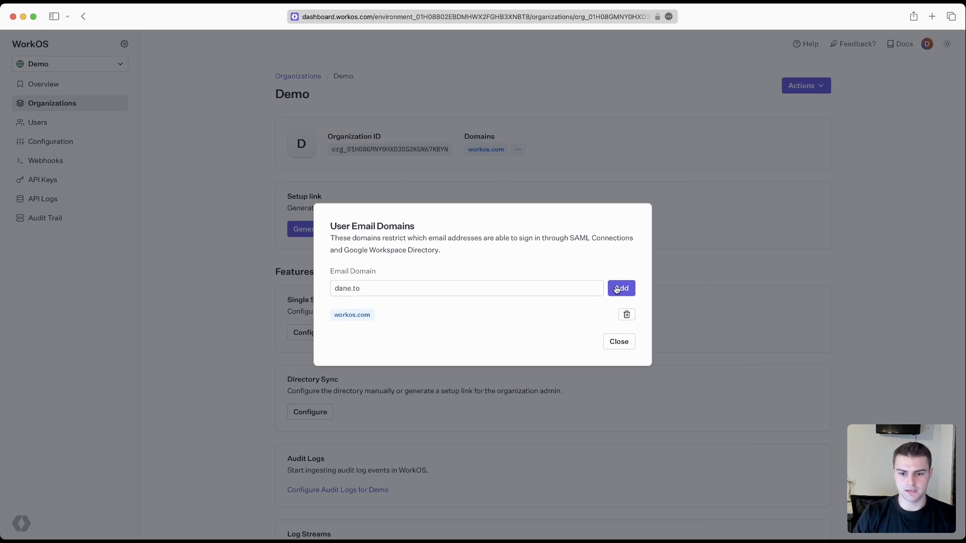
{"action": "left_click", "coordinate": [621, 288]}
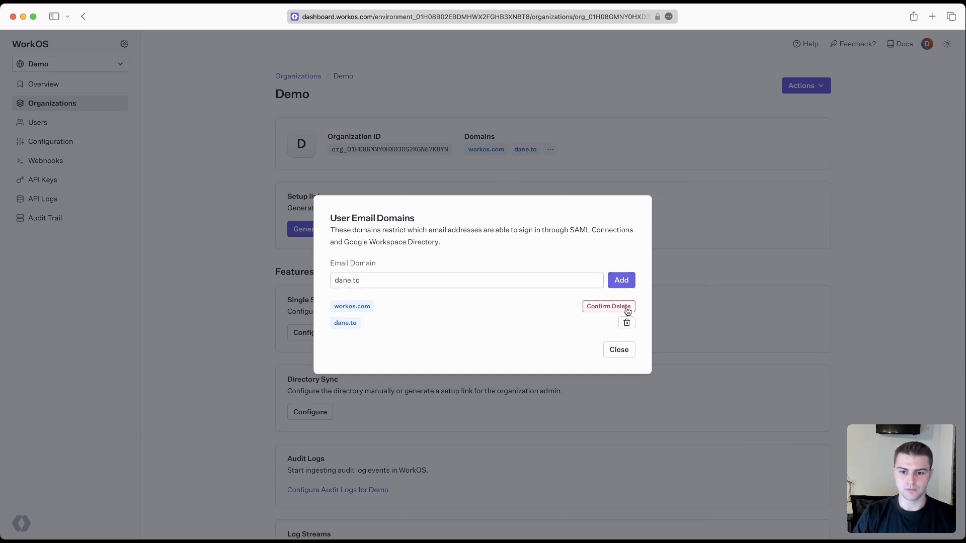
{"action": "left_click", "coordinate": [609, 306]}
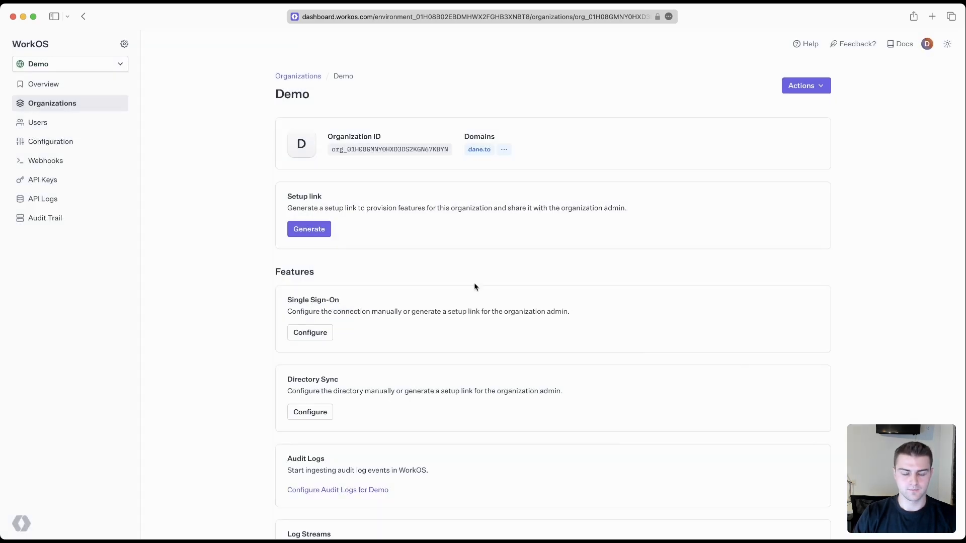
{"action": "scroll", "scroll_direction": "down", "scroll_amount": 3}
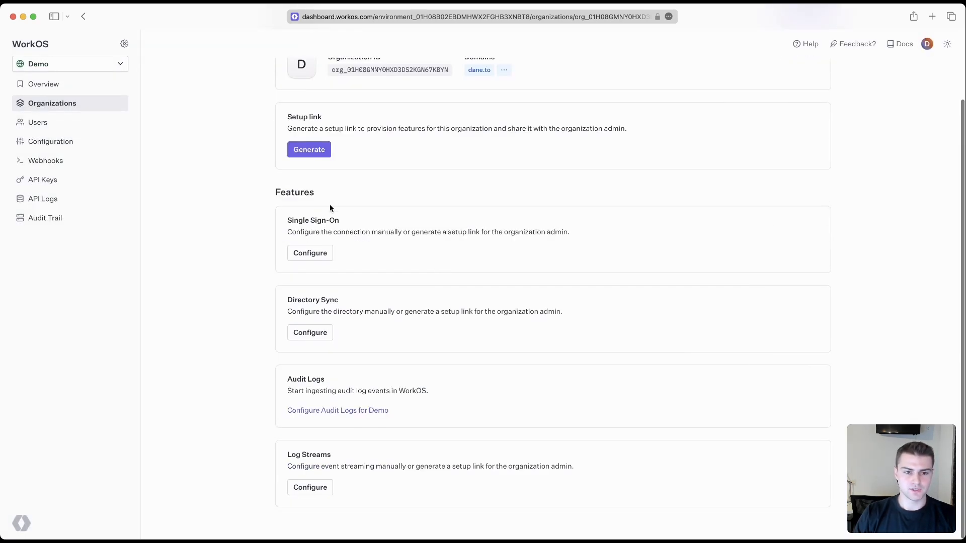
{"action": "mouse_move", "coordinate": [367, 216]}
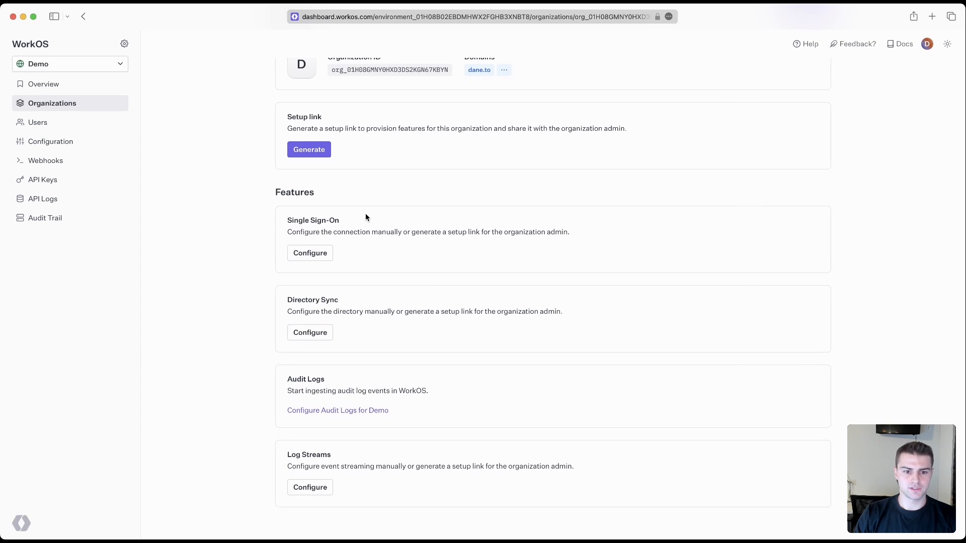
{"action": "mouse_move", "coordinate": [327, 387]}
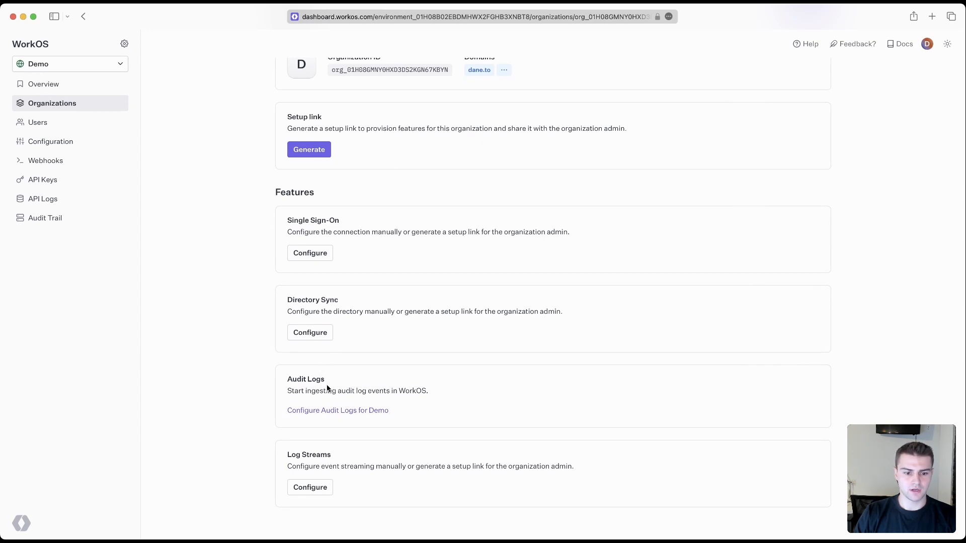
{"action": "mouse_move", "coordinate": [405, 361]}
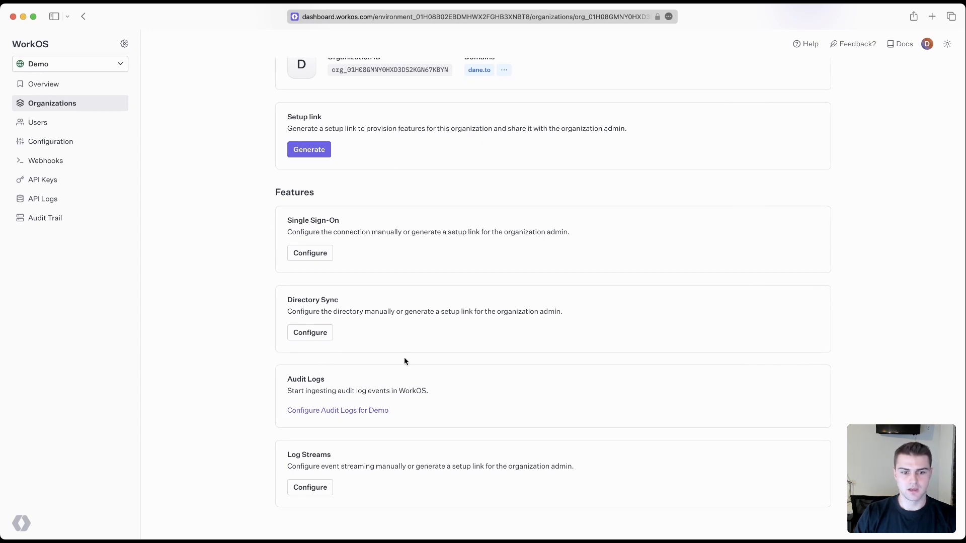
{"action": "scroll", "scroll_direction": "up", "scroll_amount": 3}
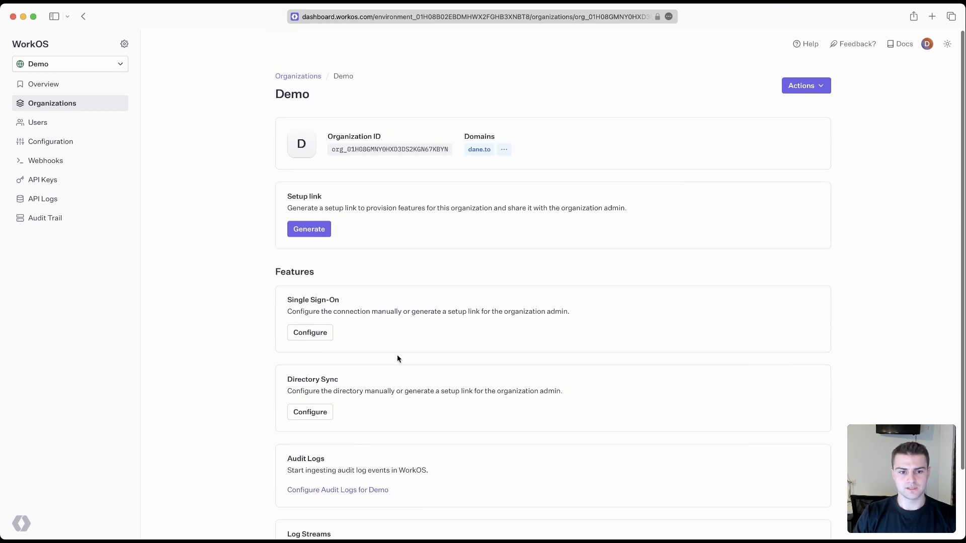
{"action": "mouse_move", "coordinate": [397, 352]}
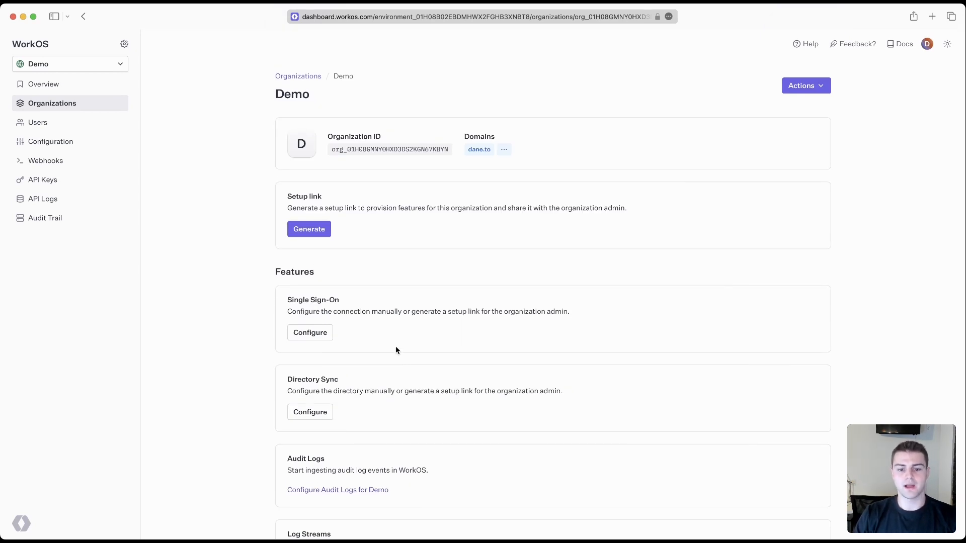
{"action": "mouse_move", "coordinate": [392, 350]}
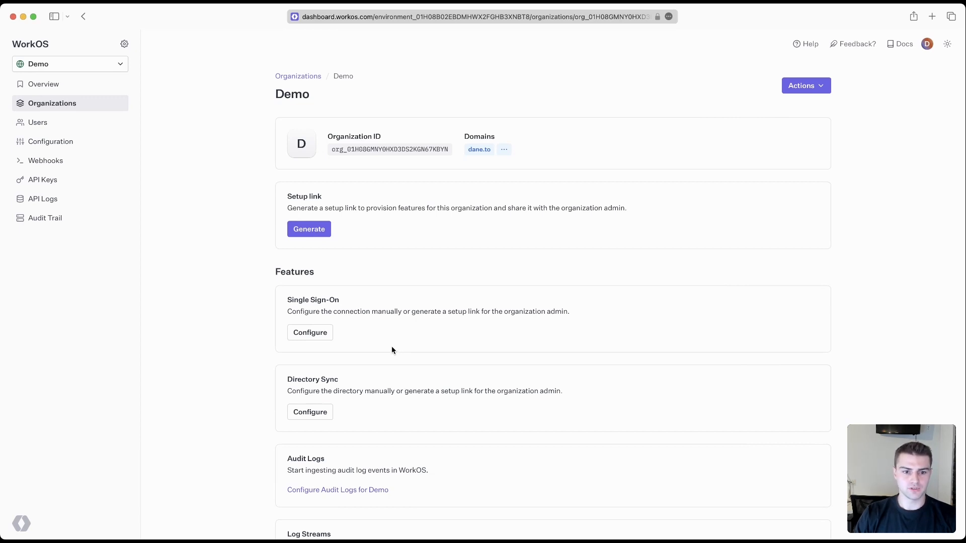
{"action": "mouse_move", "coordinate": [397, 347]}
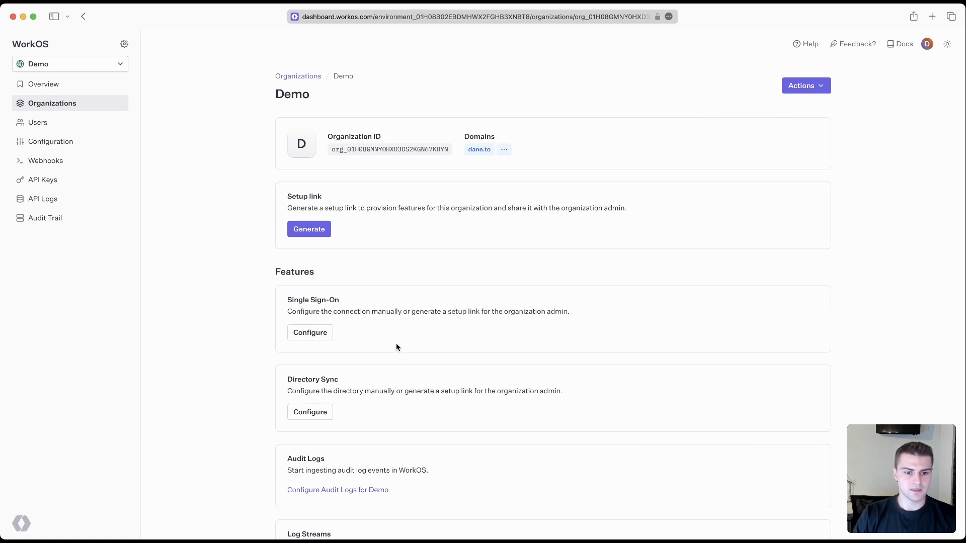
{"action": "mouse_move", "coordinate": [354, 363]}
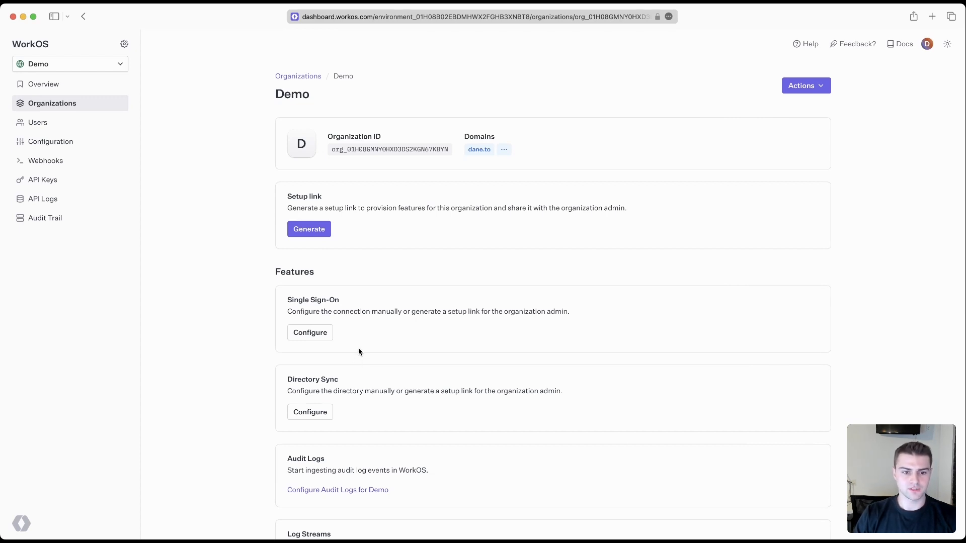
{"action": "mouse_move", "coordinate": [362, 360]}
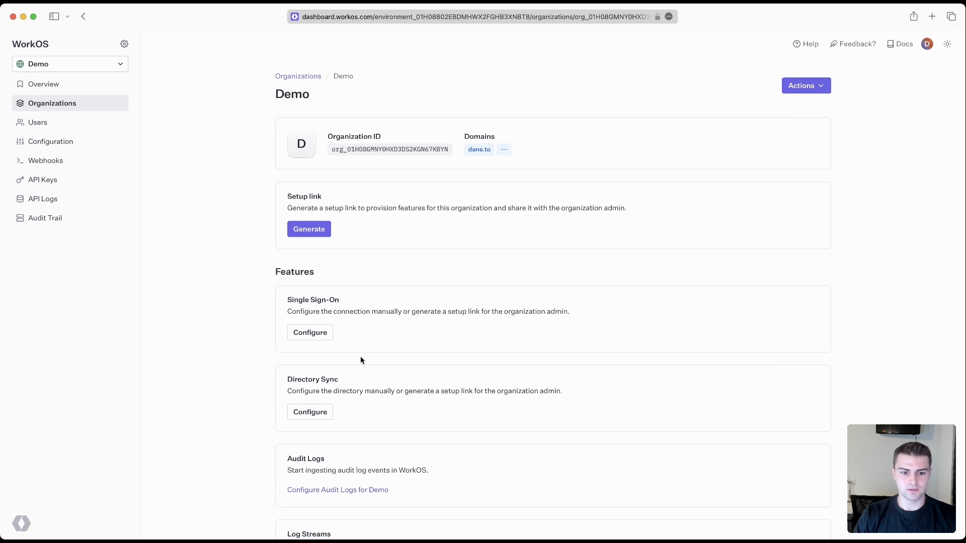
{"action": "mouse_move", "coordinate": [344, 261]}
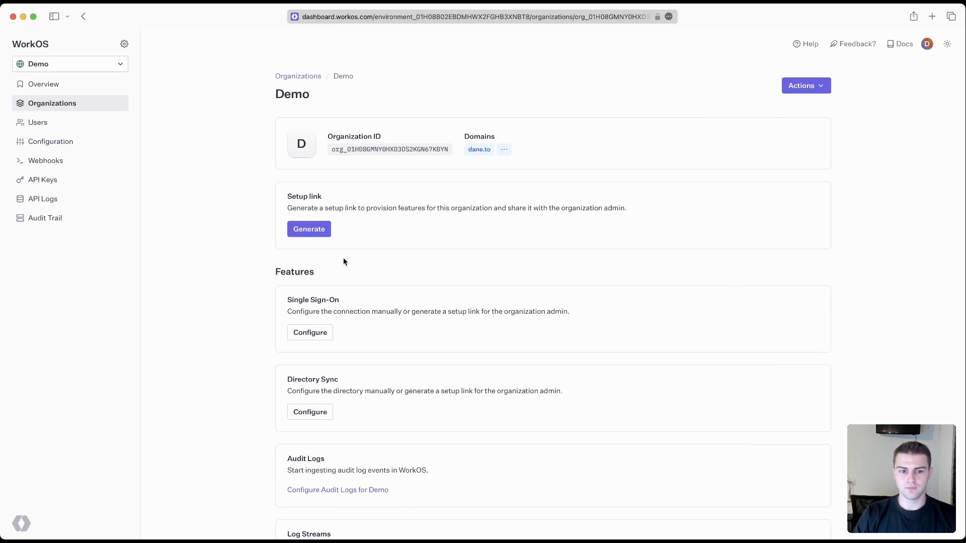
{"action": "mouse_move", "coordinate": [346, 253]}
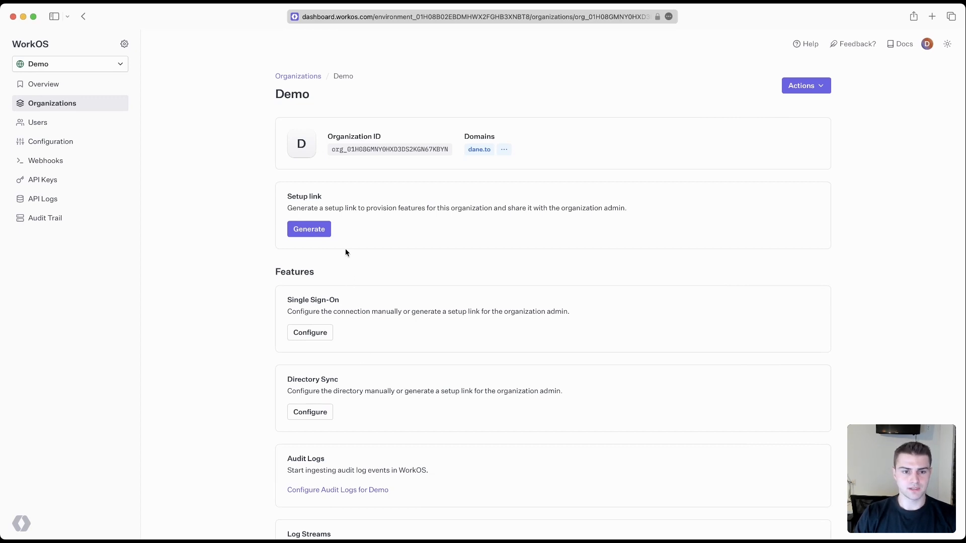
- Generate a Demo organization setup link including Single Sign-On and Directory Sync
{"action": "left_click", "coordinate": [308, 229]}
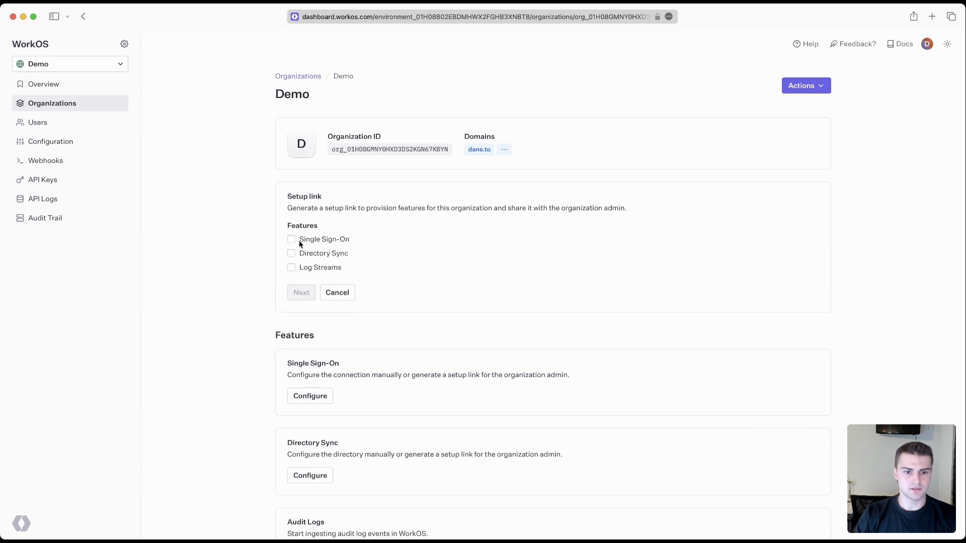
{"action": "left_click", "coordinate": [291, 239]}
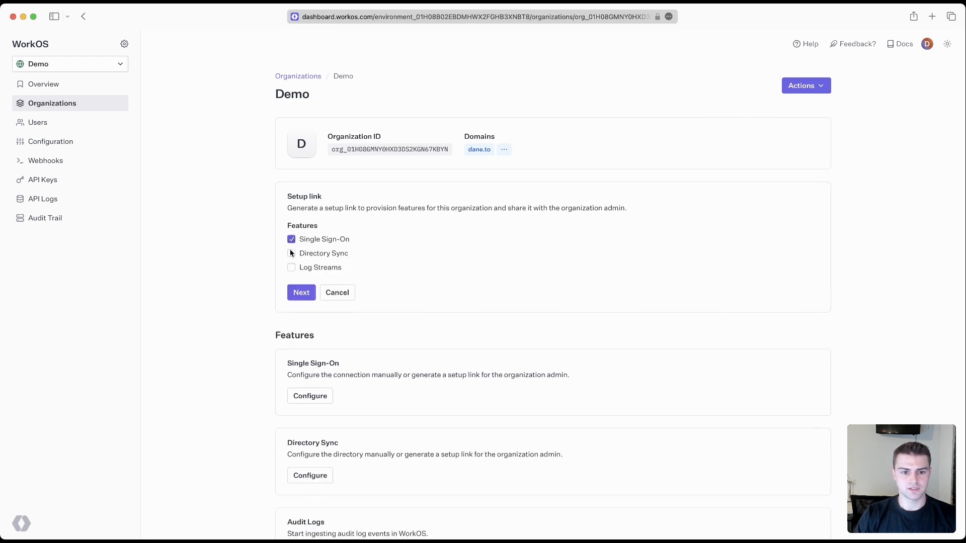
{"action": "left_click", "coordinate": [291, 253]}
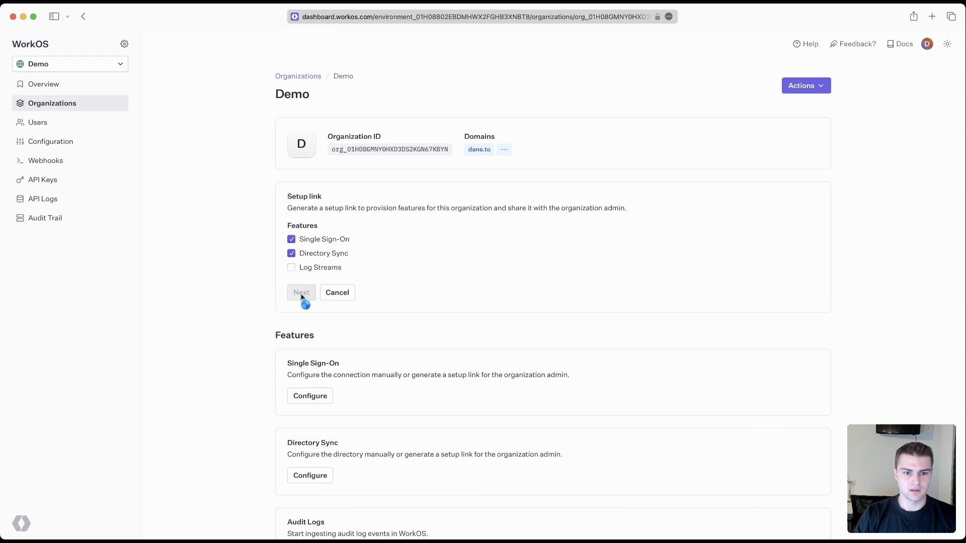
{"action": "left_click", "coordinate": [301, 292]}
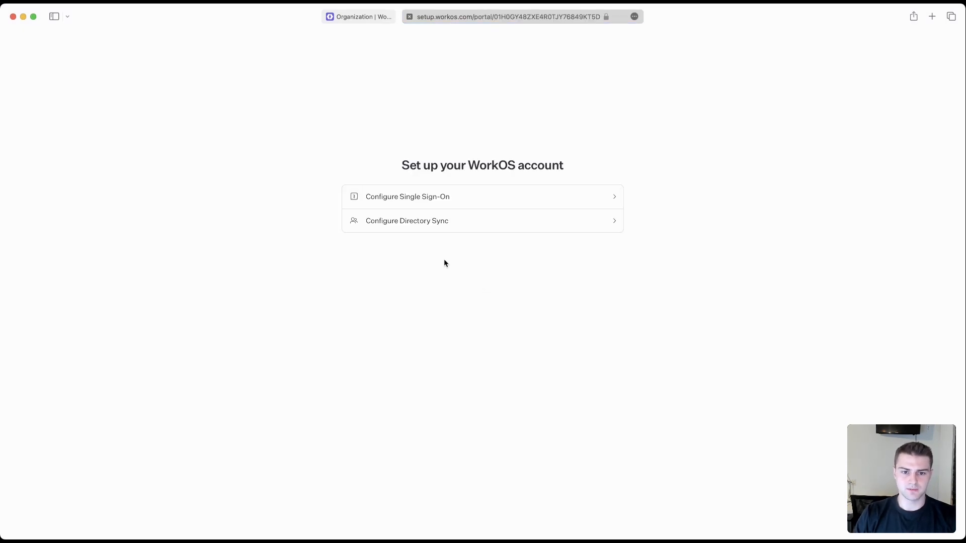
{"action": "mouse_move", "coordinate": [403, 200]}
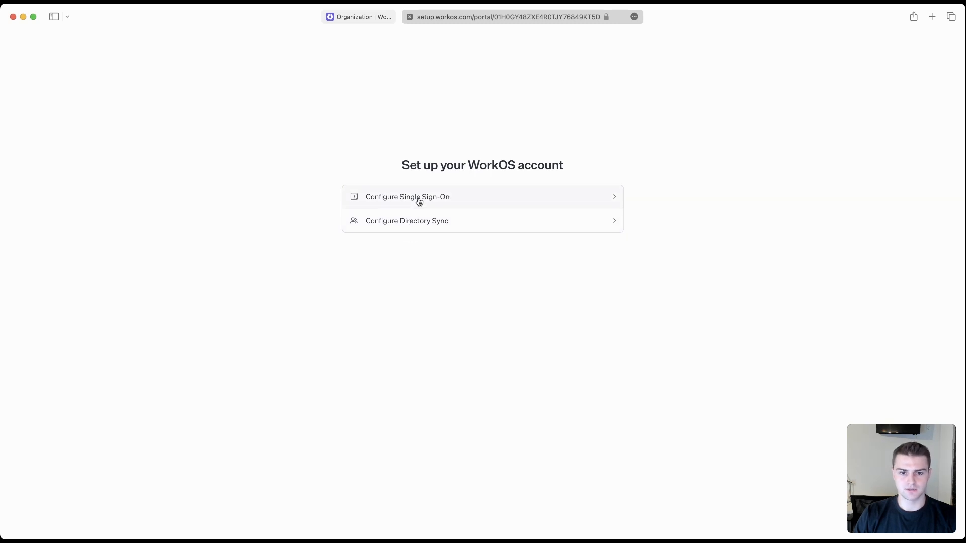
- Choose Configure Single Sign-On to show providers like Okta, Azure AD and SAML
{"action": "left_click", "coordinate": [408, 197]}
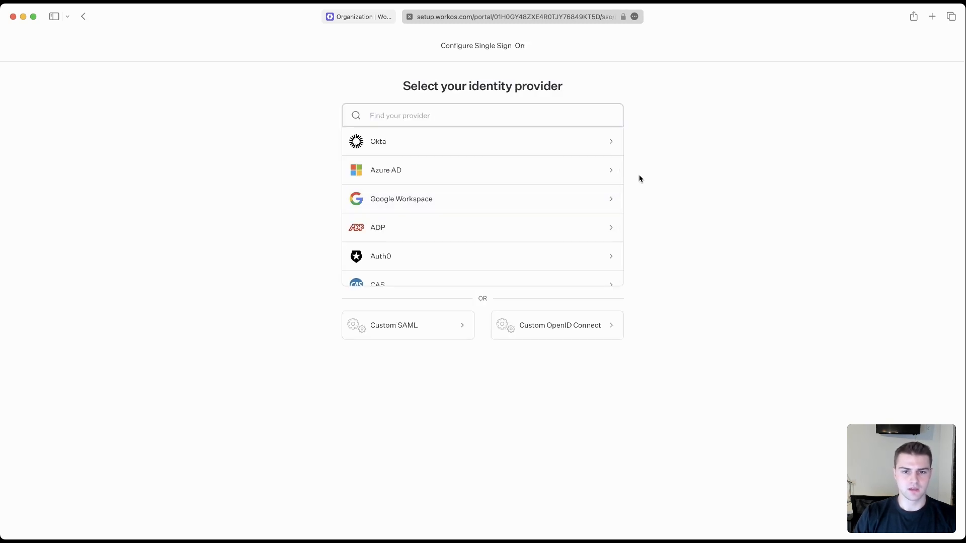
{"action": "mouse_move", "coordinate": [643, 173]}
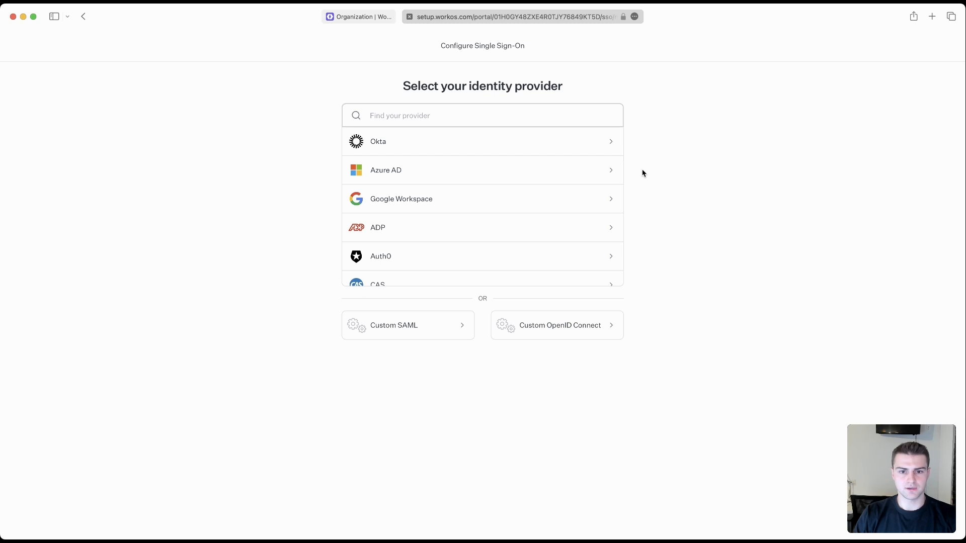